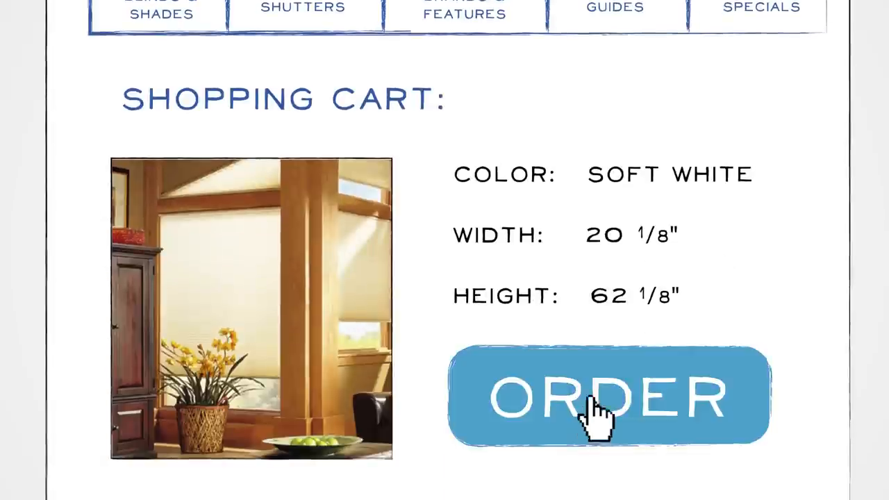
pyautogui.scroll(-3)
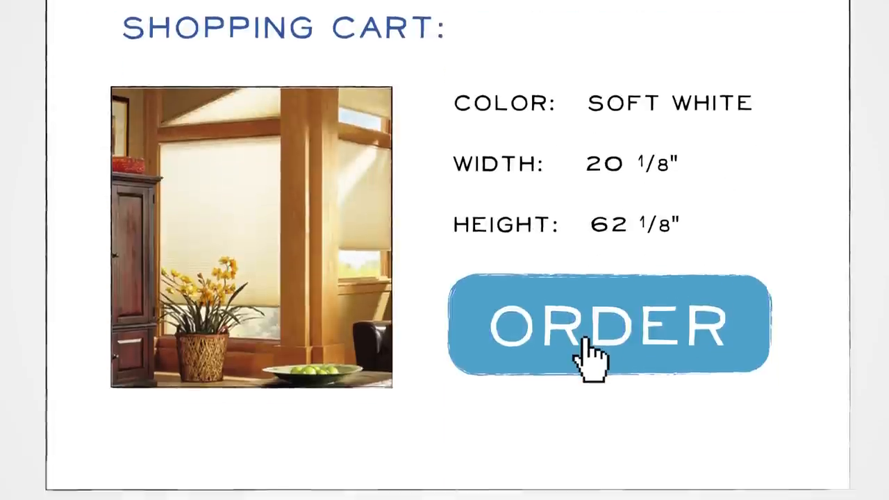